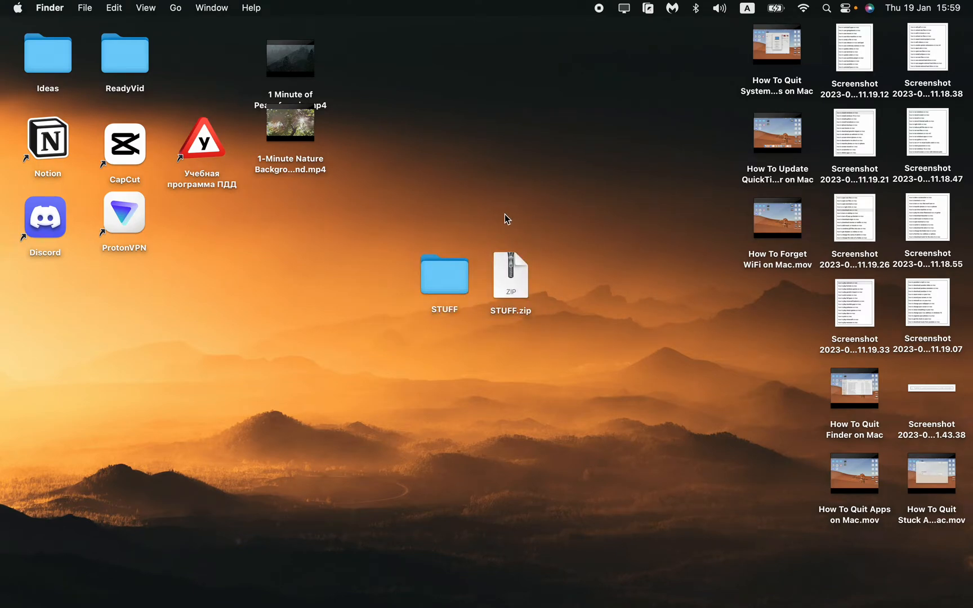
mouse_move(543, 285)
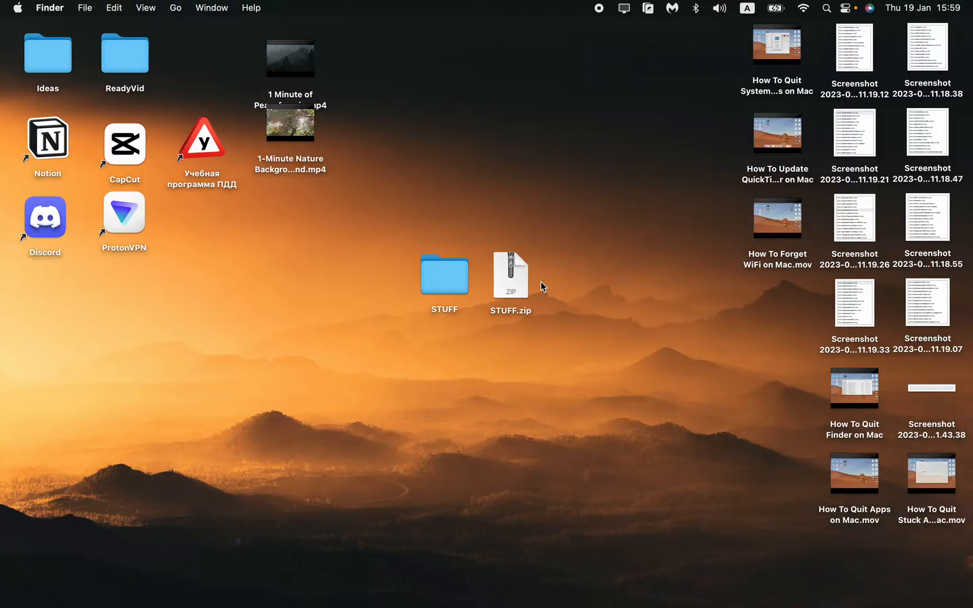
mouse_move(602, 390)
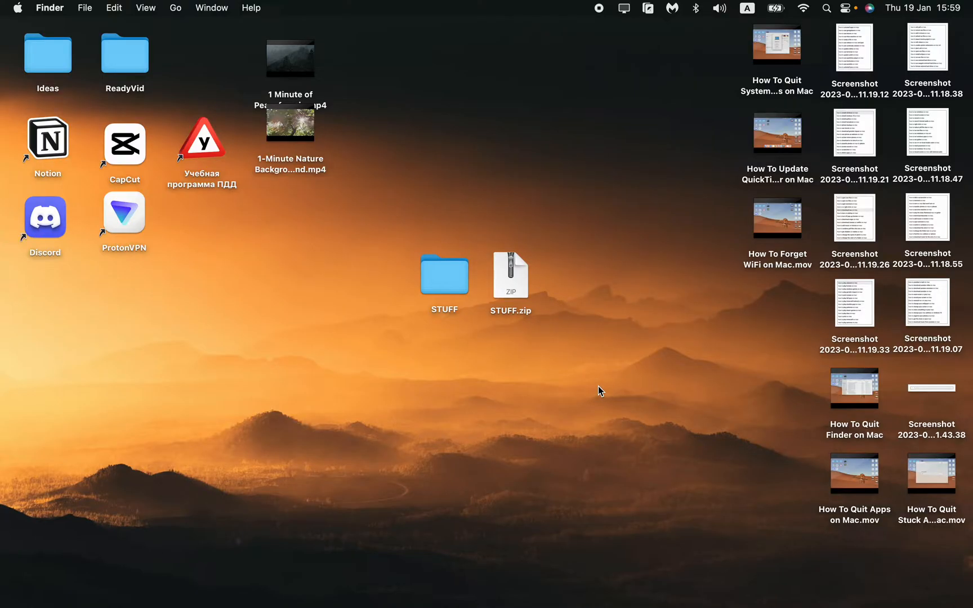
mouse_move(594, 389)
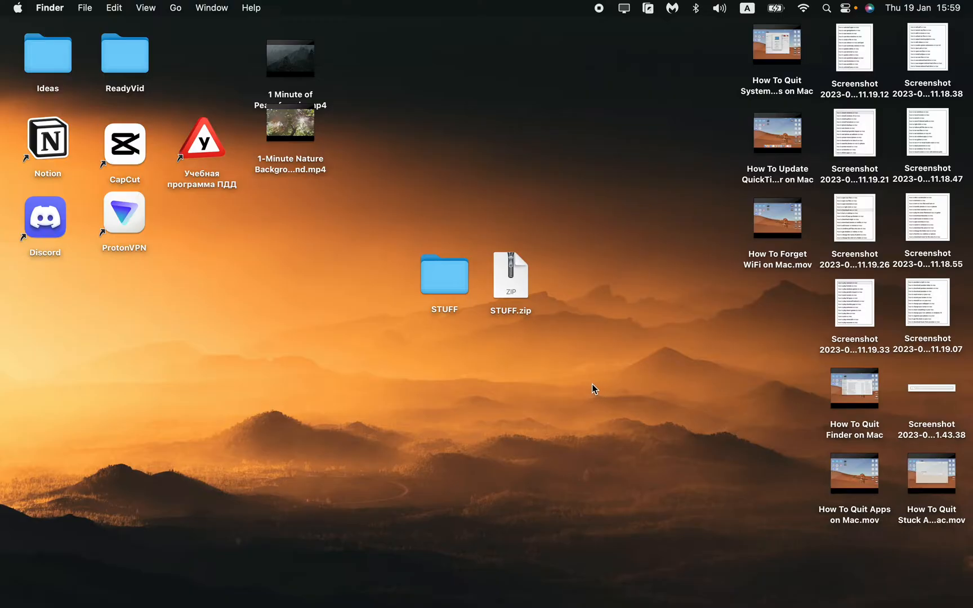
mouse_move(599, 385)
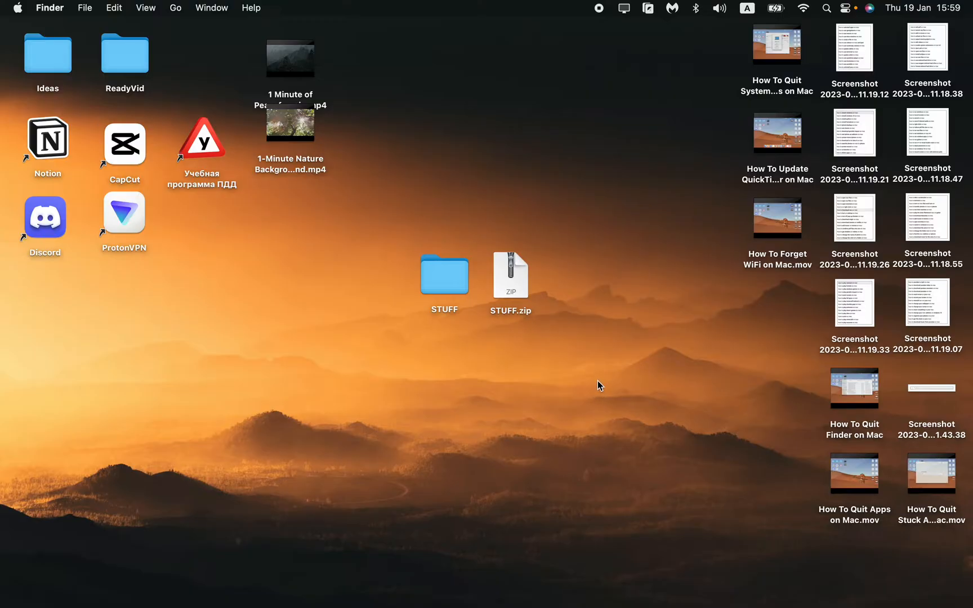
mouse_move(604, 383)
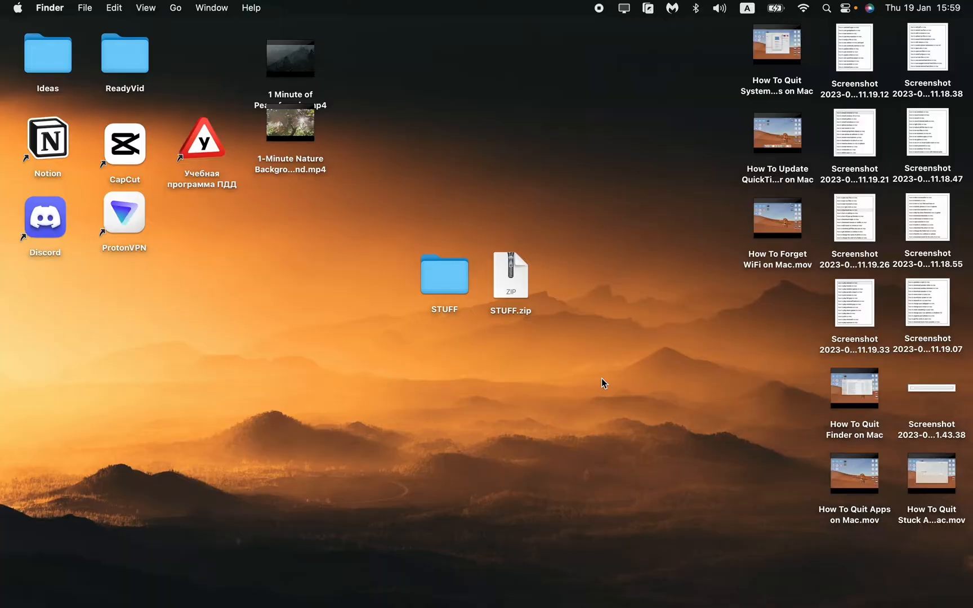
mouse_move(425, 259)
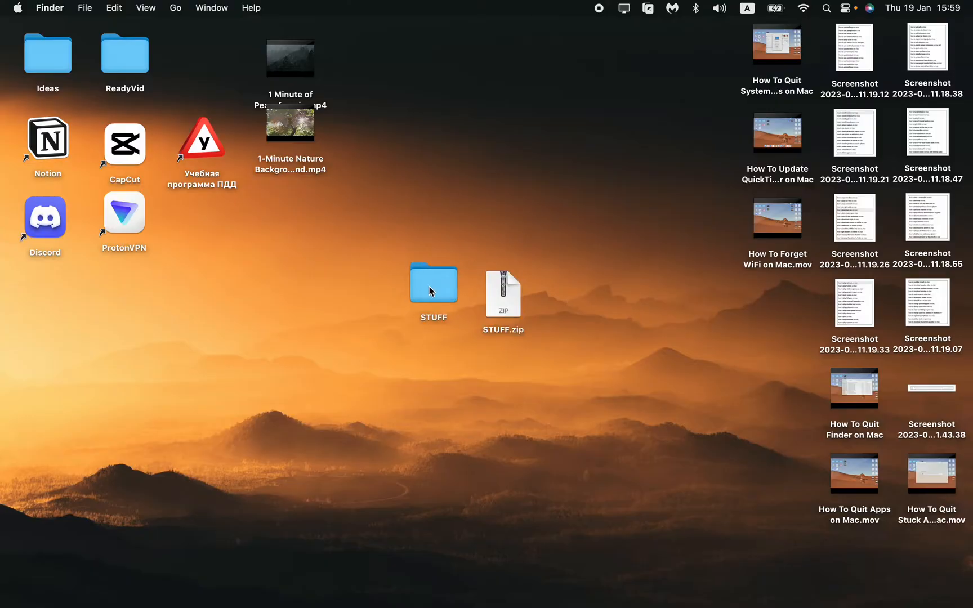
Compress STUFF into a zip, extract it, then delete the leftover zips and STUFF 2.
right_click(433, 282)
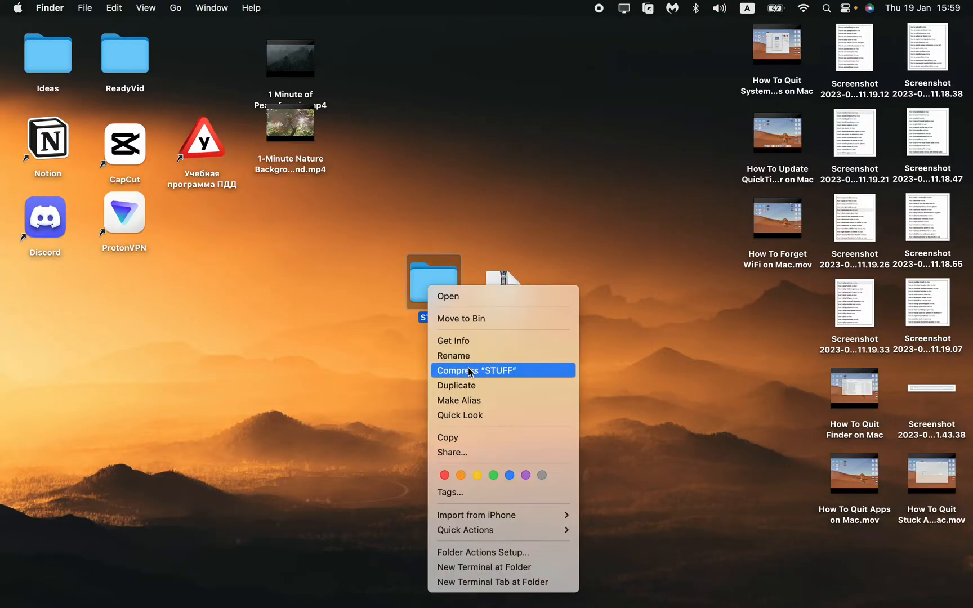
click(476, 370)
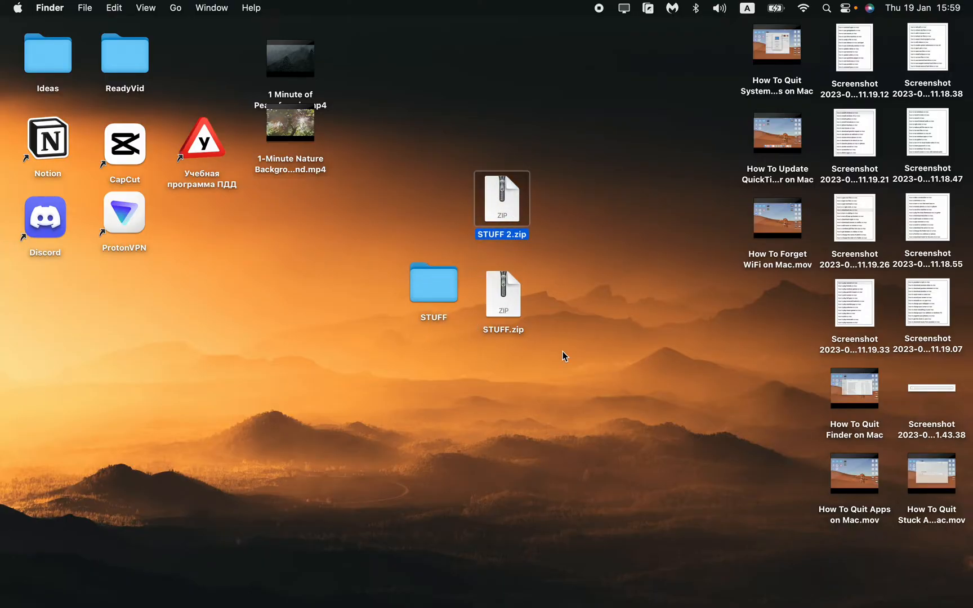
click(555, 203)
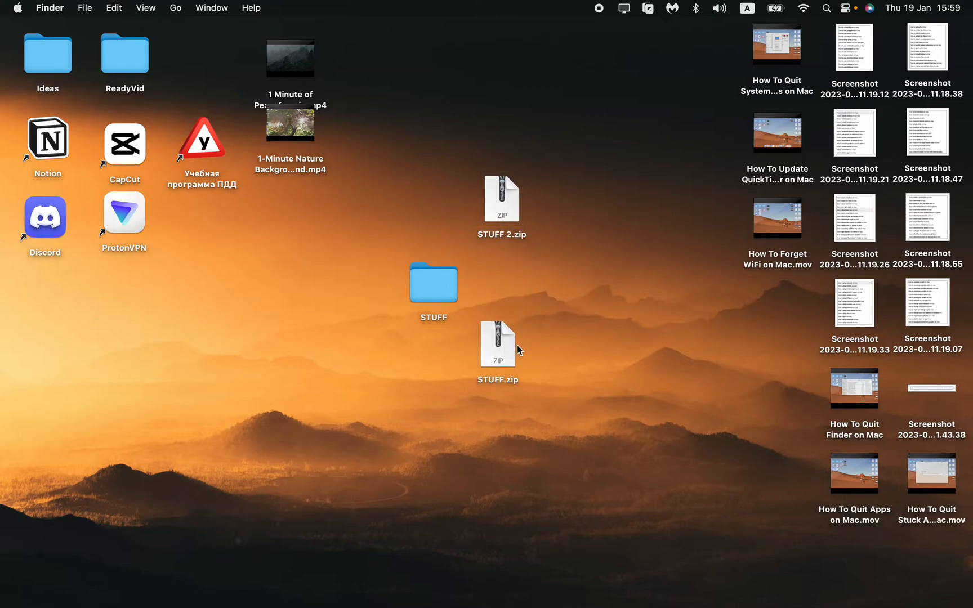
click(498, 342)
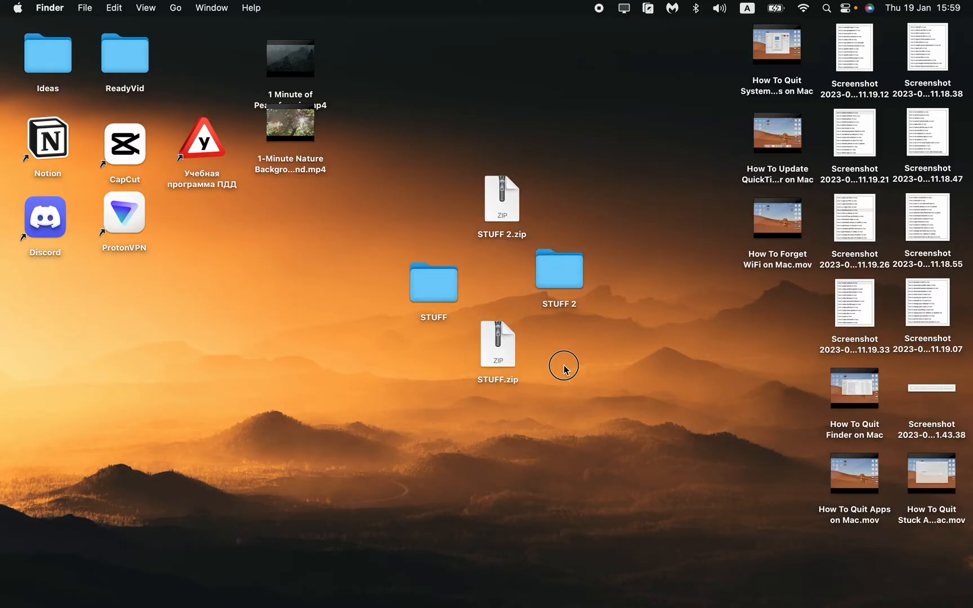
click(558, 267)
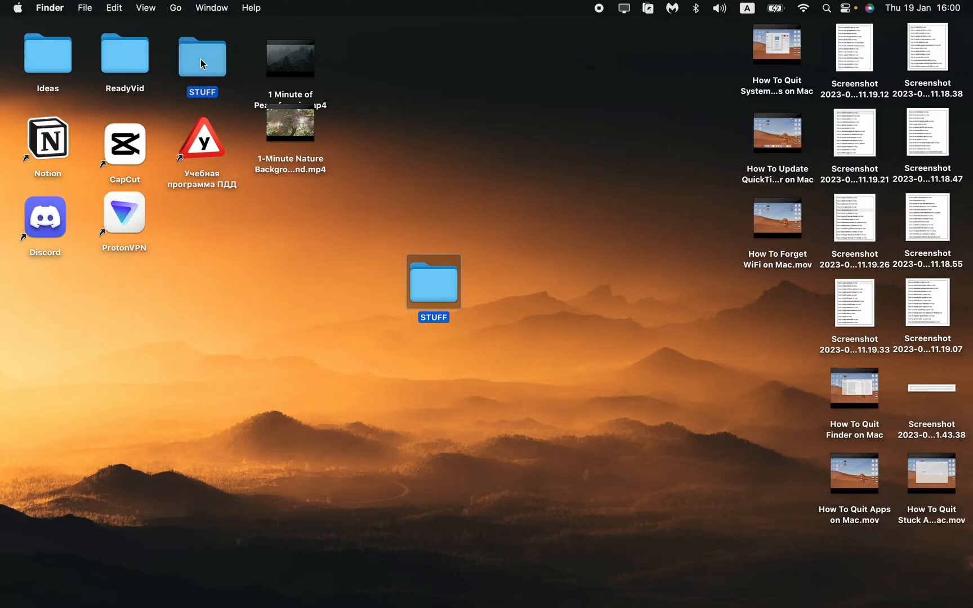
Launch The Unarchiver from Launchpad to show its archive-format preferences, then reopen Launchpad.
click(233, 572)
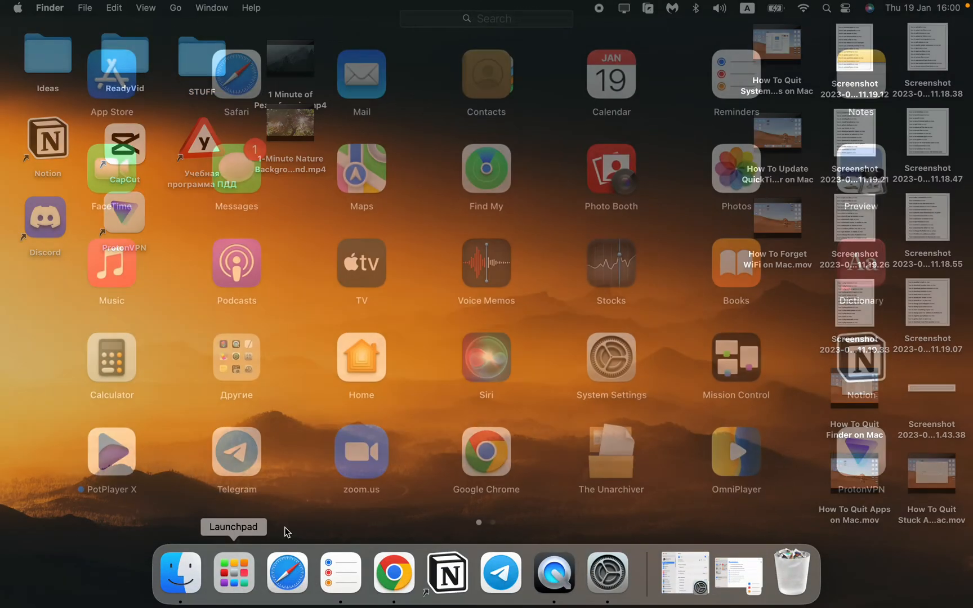
click(233, 572)
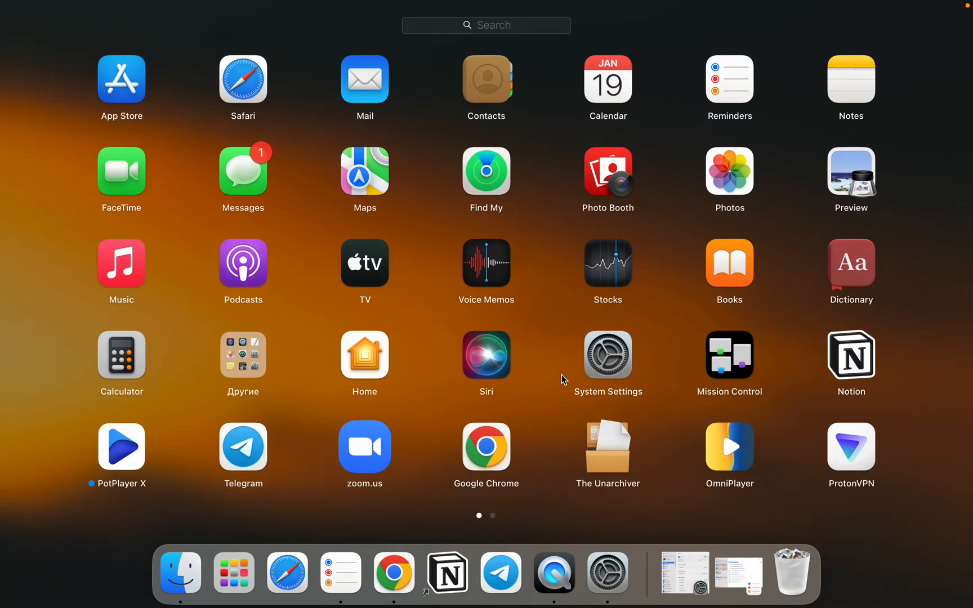
mouse_move(601, 459)
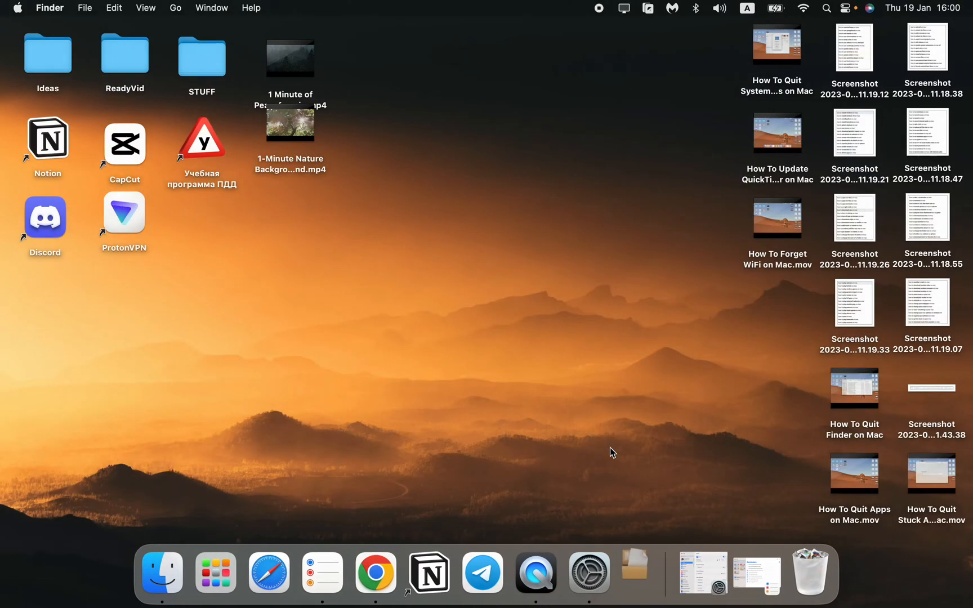
click(207, 572)
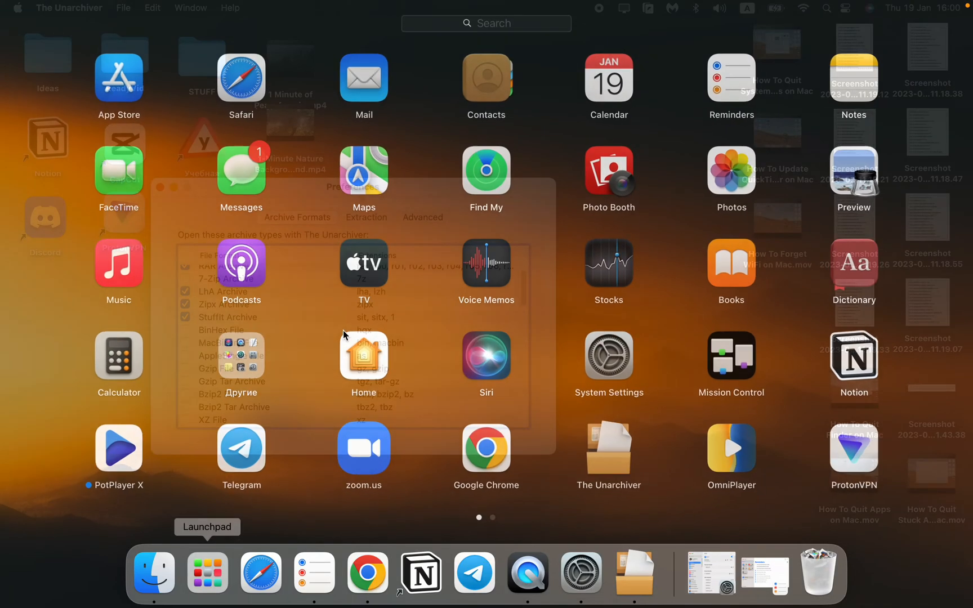
Search the App Store for 'the unarchiver' and scroll through the archive utility results.
click(118, 77)
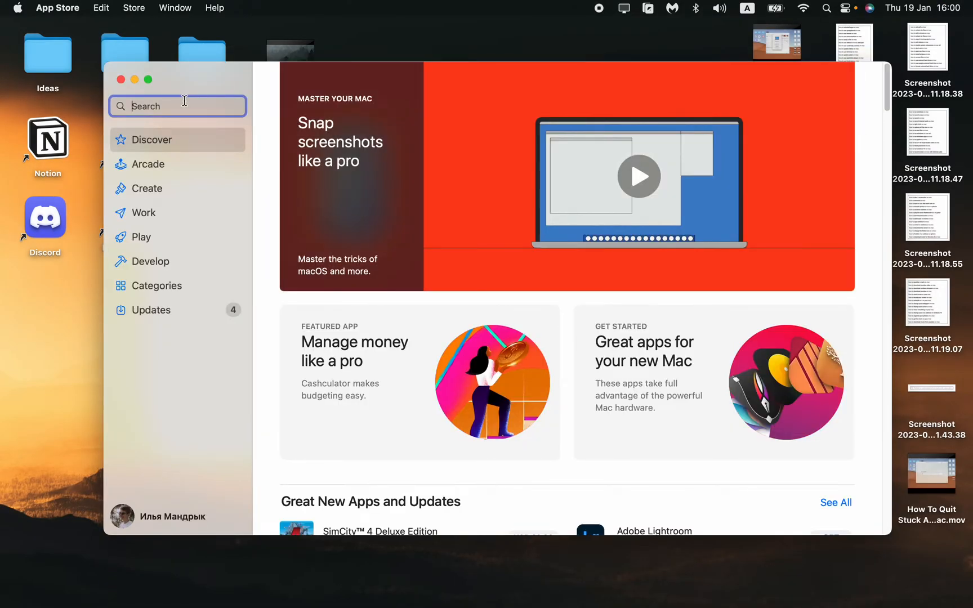
text(u)
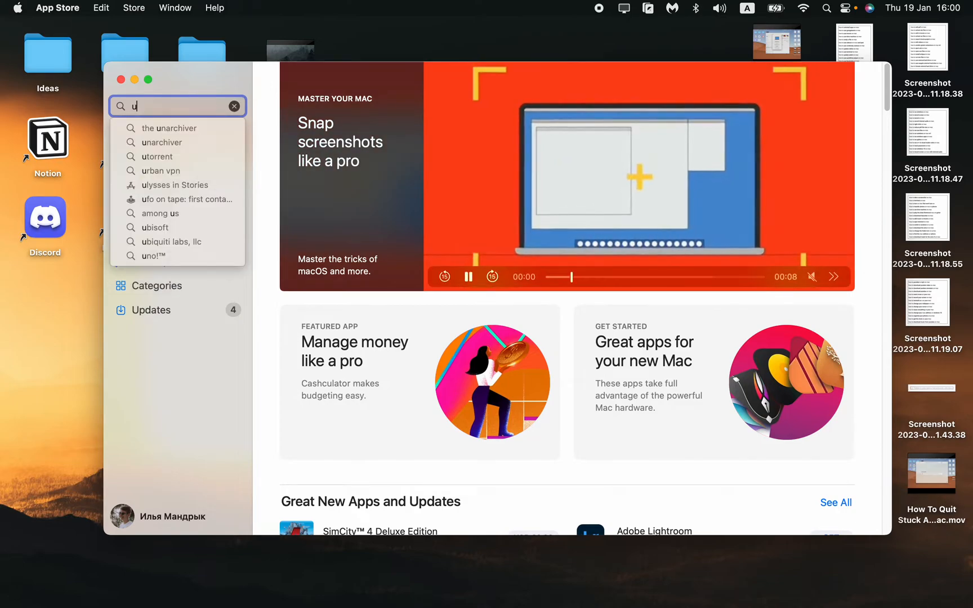
text(n)
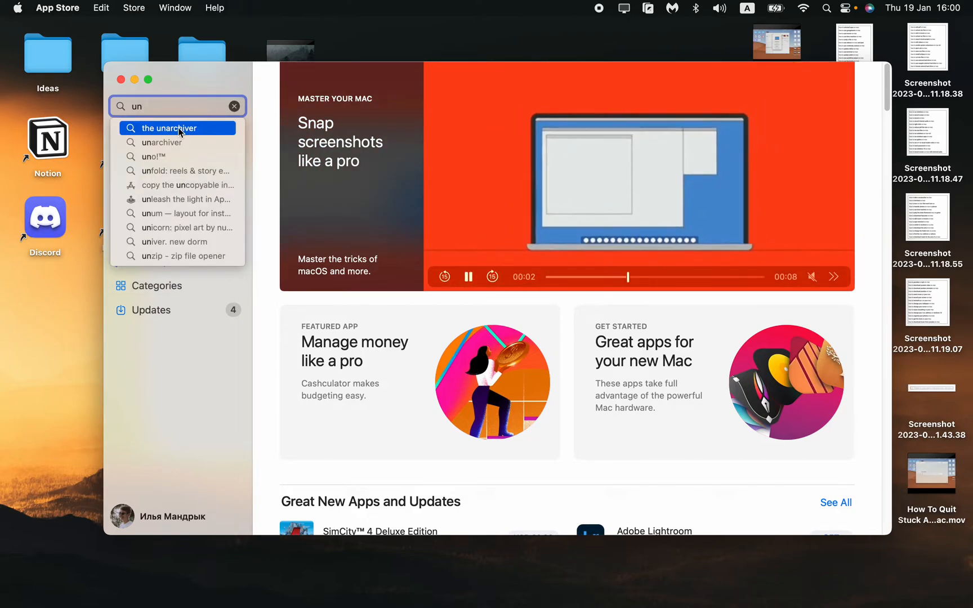
click(175, 128)
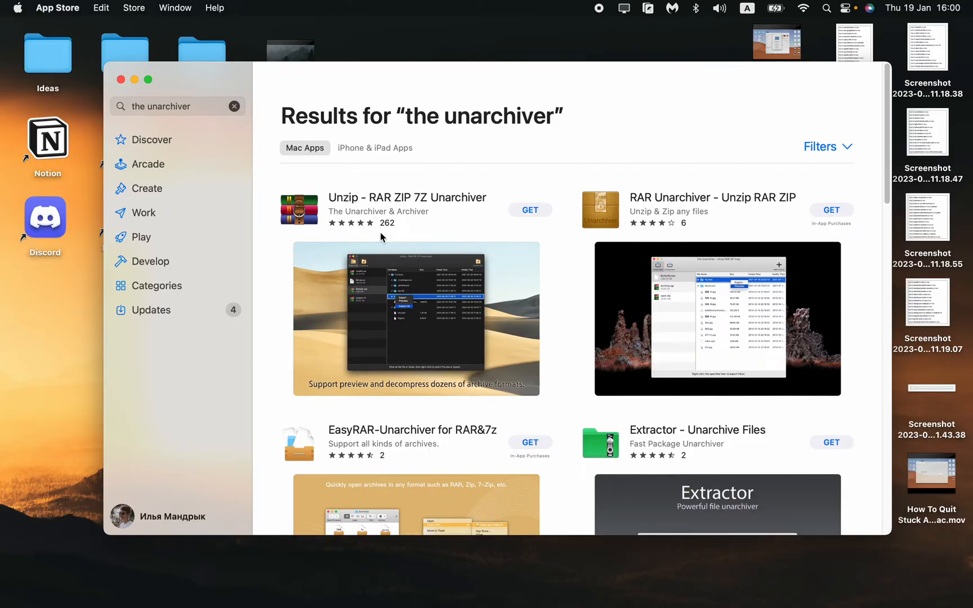
scroll(down, 3)
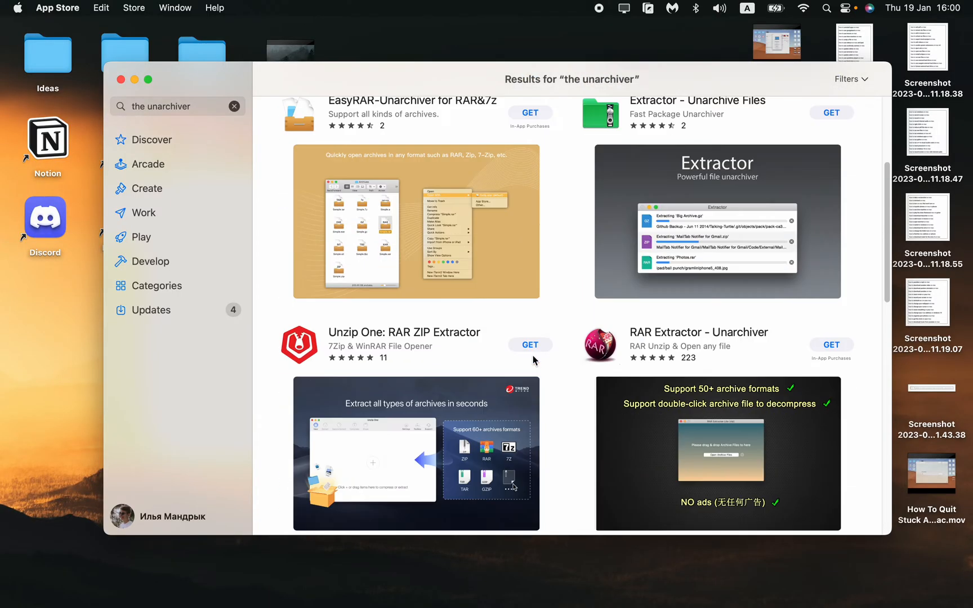
scroll(down, 3)
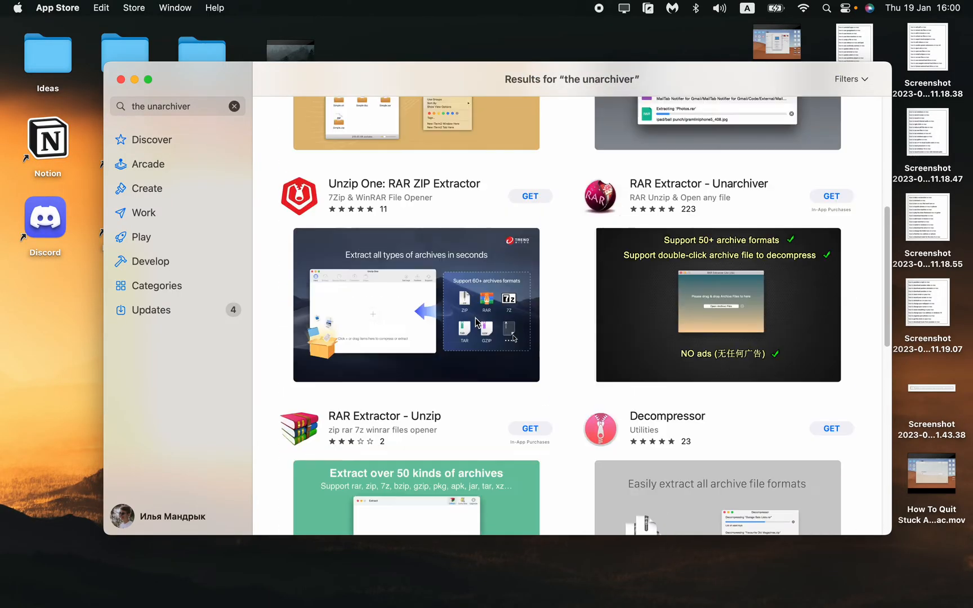
scroll(up, 3)
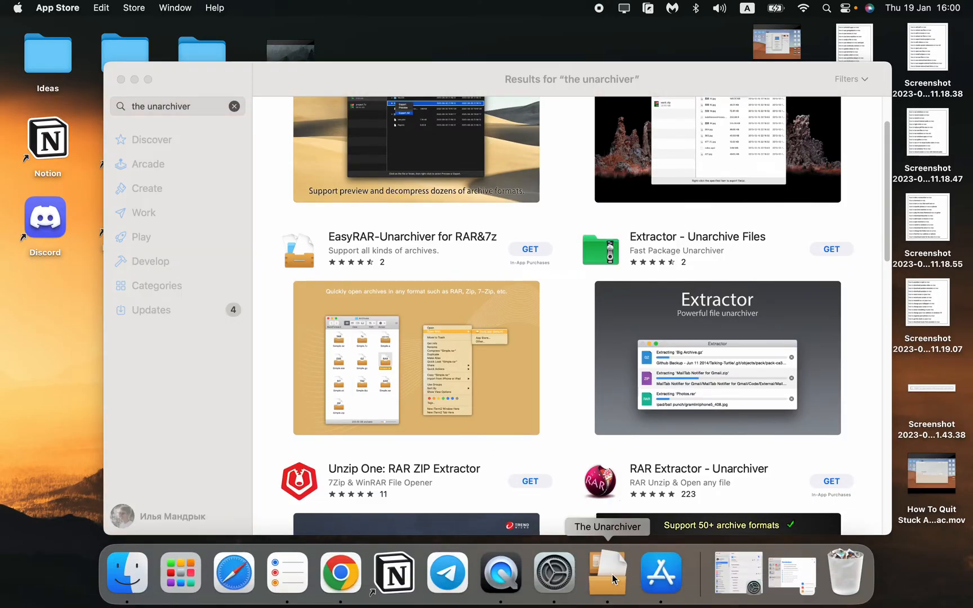
Back in The Unarchiver, scroll the Archive Formats list and show the Extraction settings.
click(607, 572)
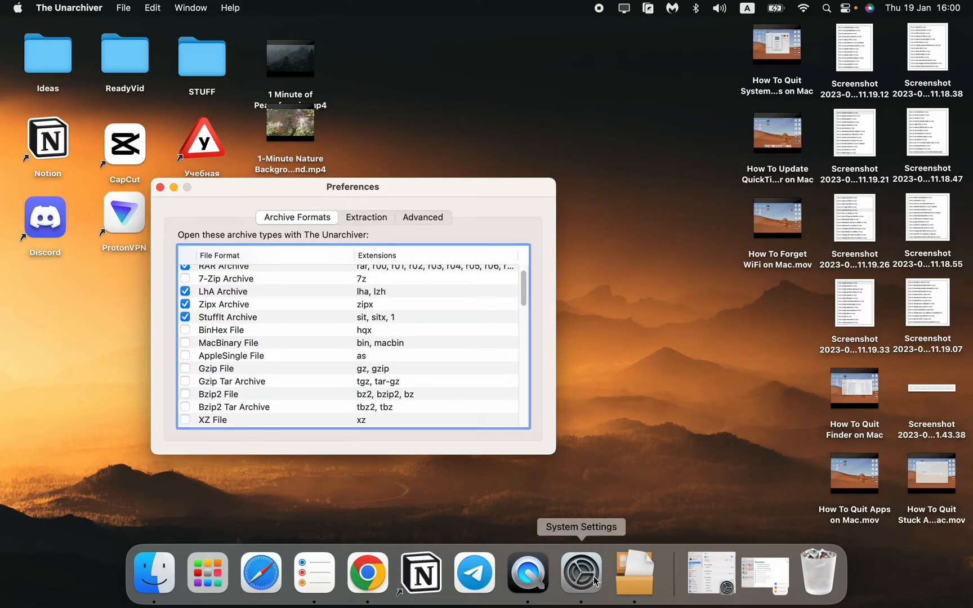
mouse_move(647, 588)
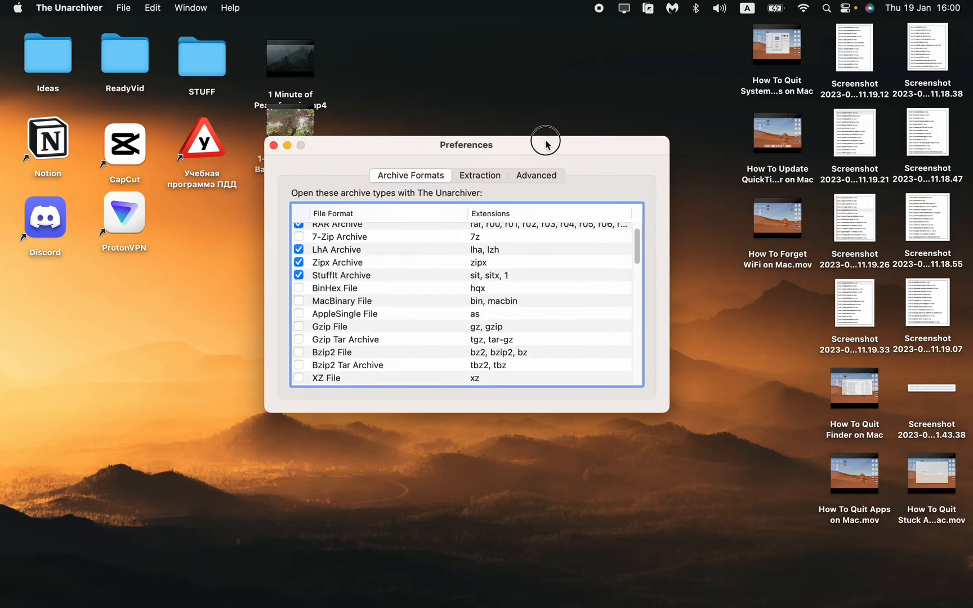
scroll(up, 3)
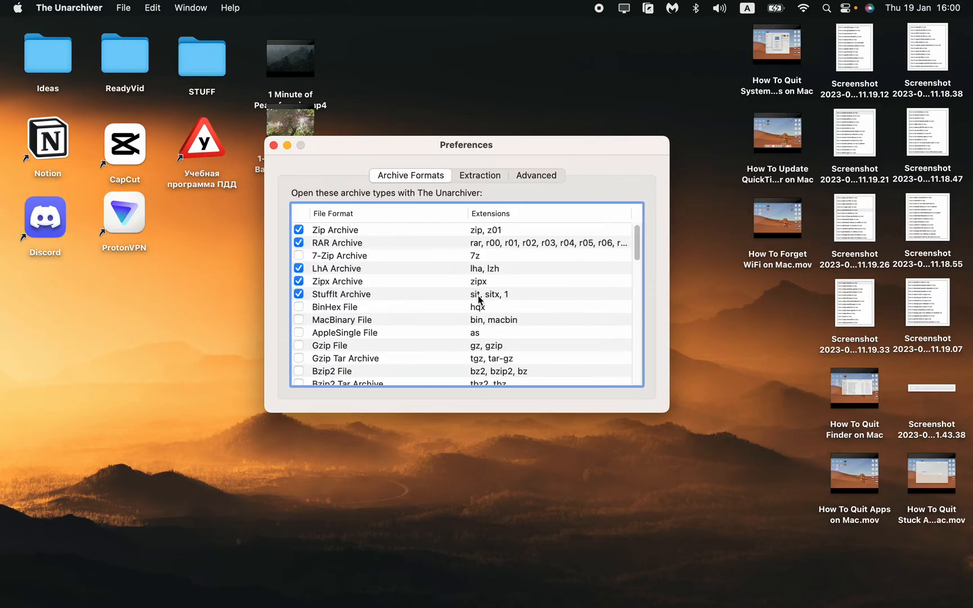
mouse_move(402, 312)
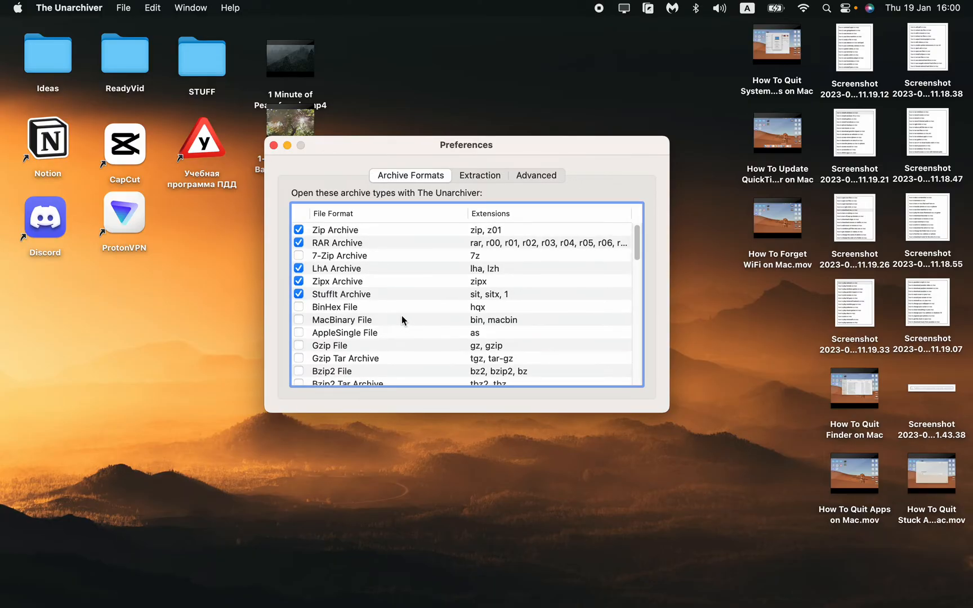
scroll(down, 3)
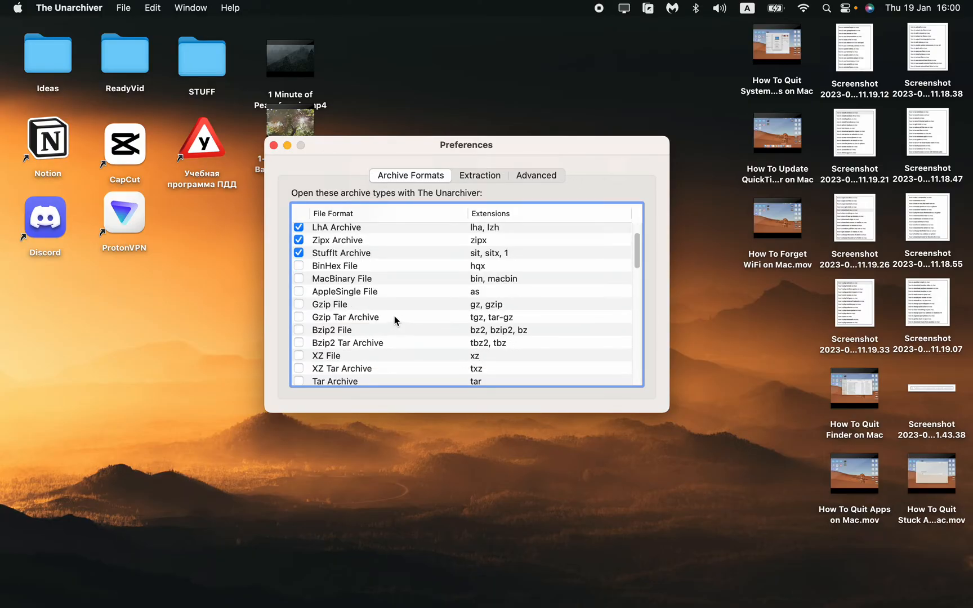
scroll(down, 3)
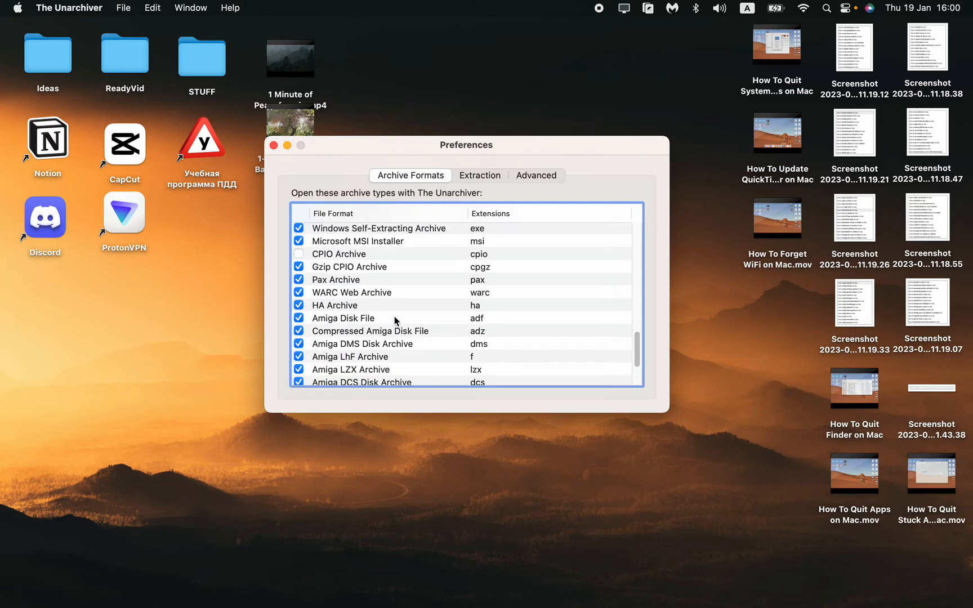
click(480, 175)
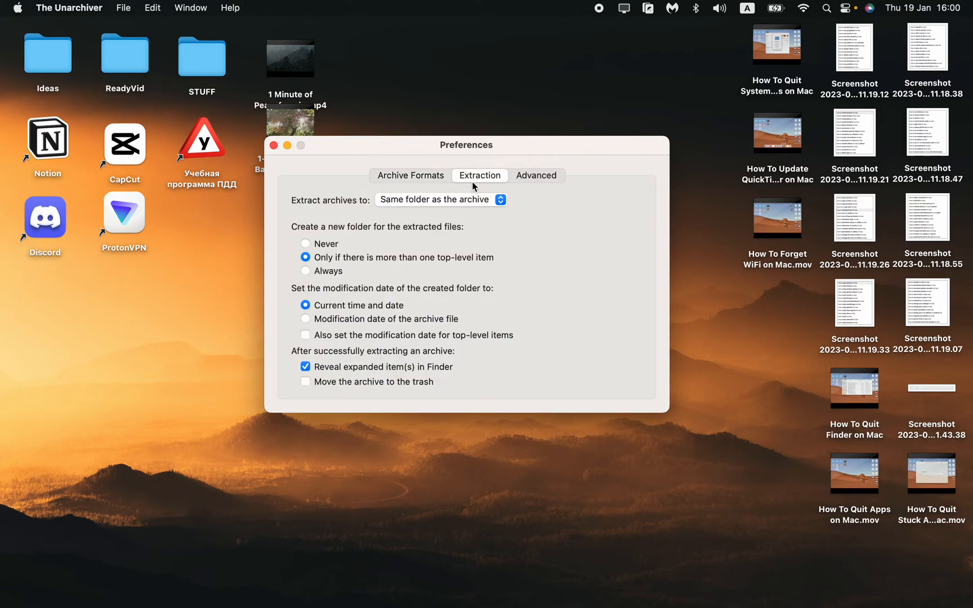
click(409, 175)
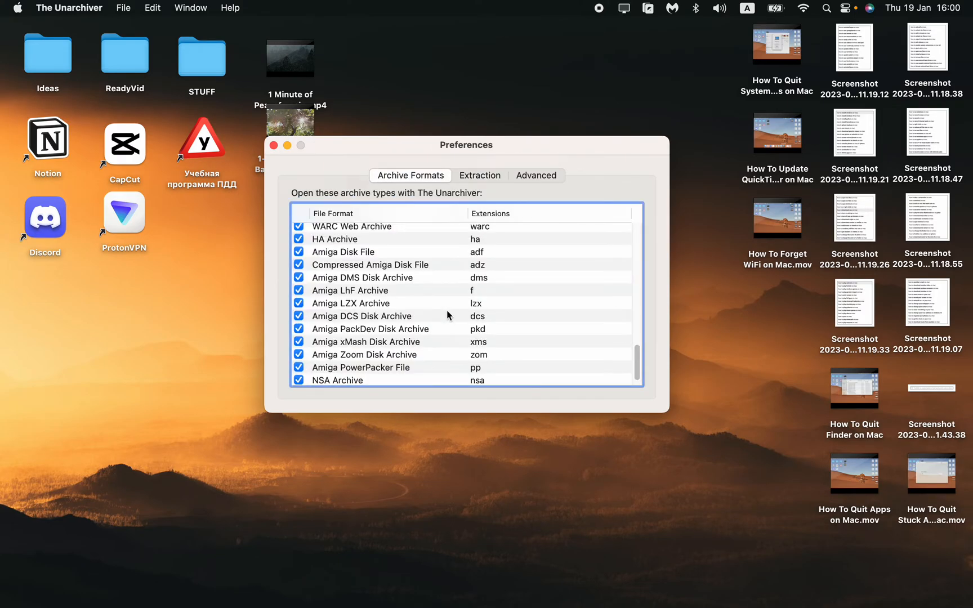
click(503, 188)
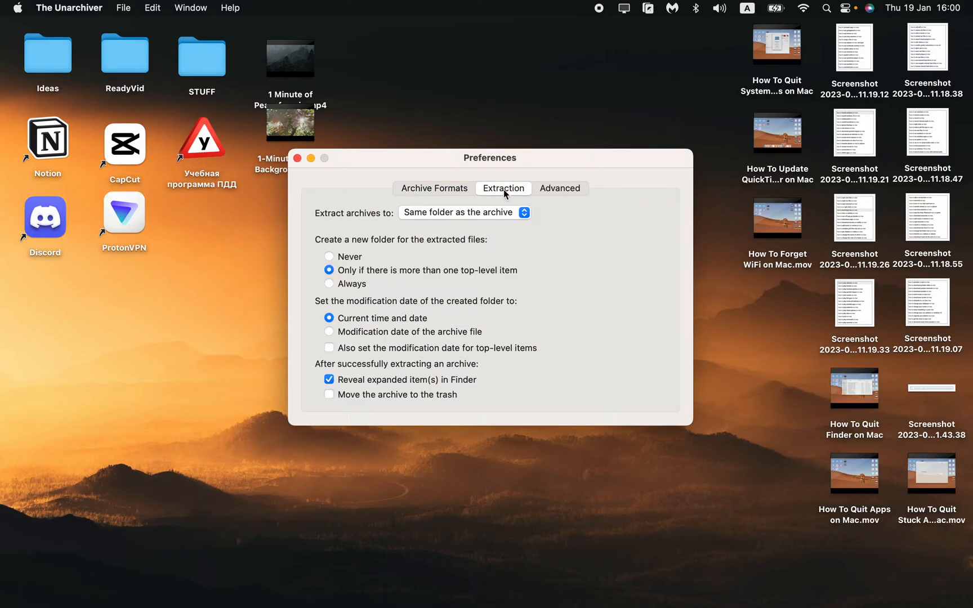
mouse_move(420, 259)
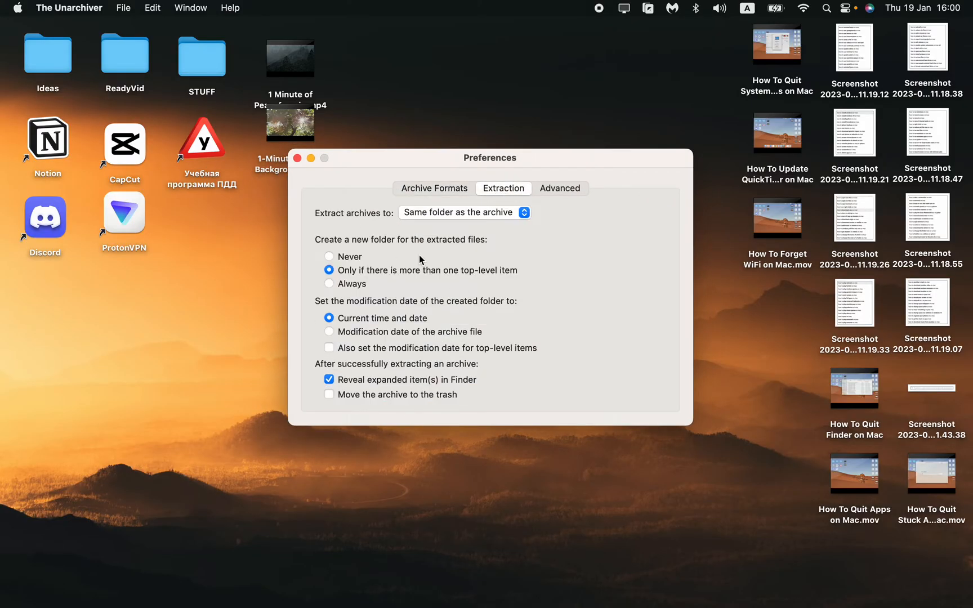
mouse_move(414, 255)
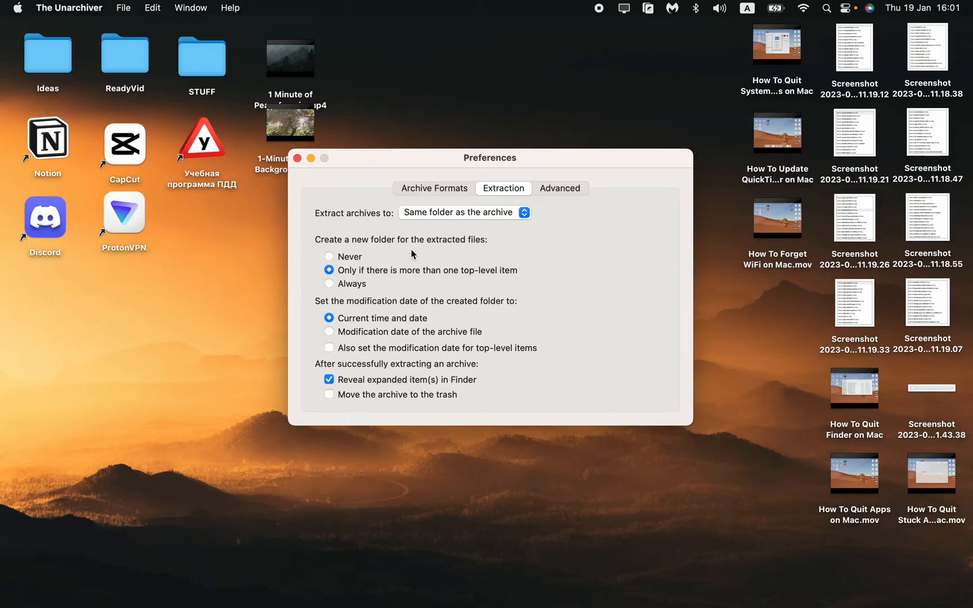
mouse_move(381, 277)
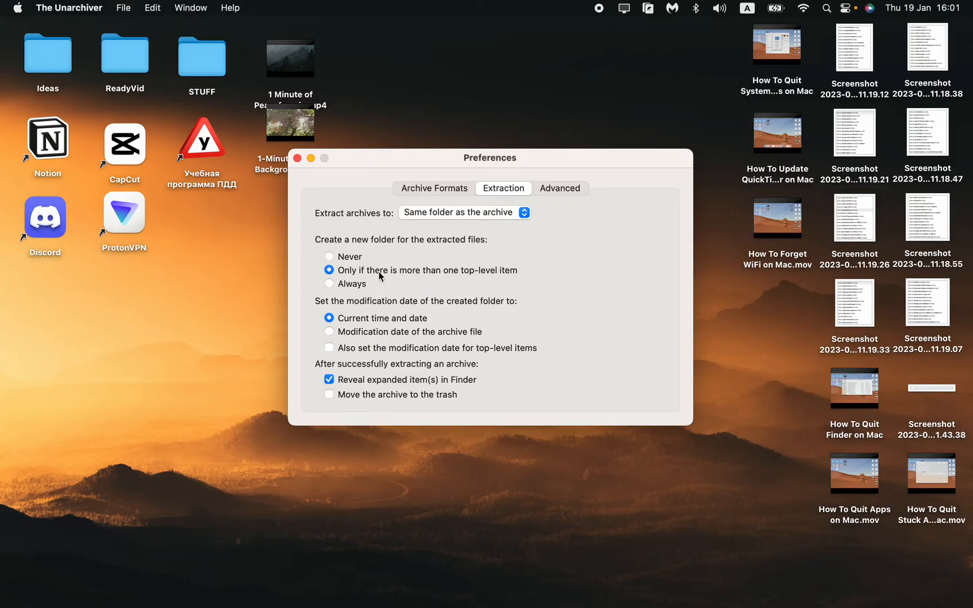
mouse_move(500, 275)
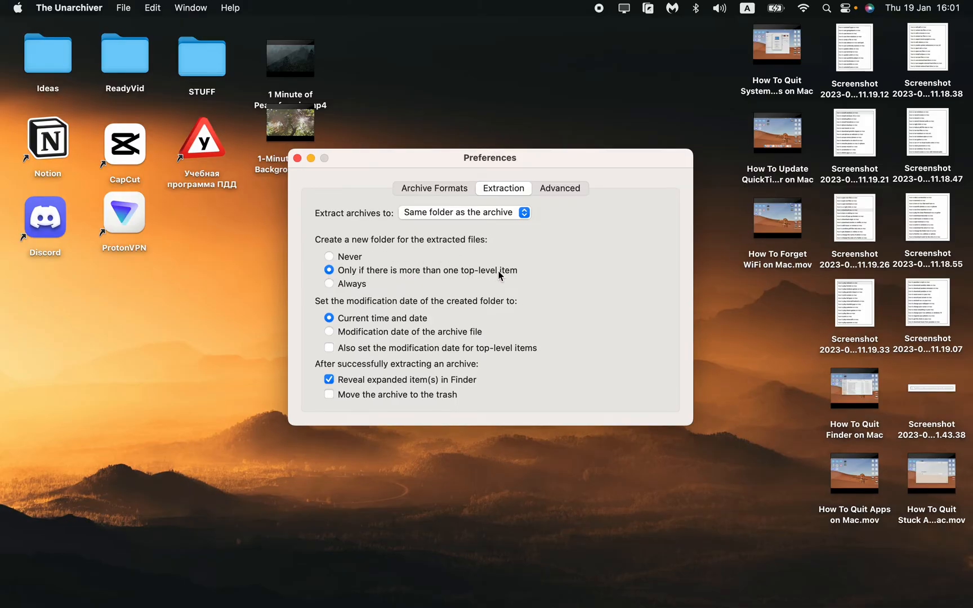
mouse_move(328, 314)
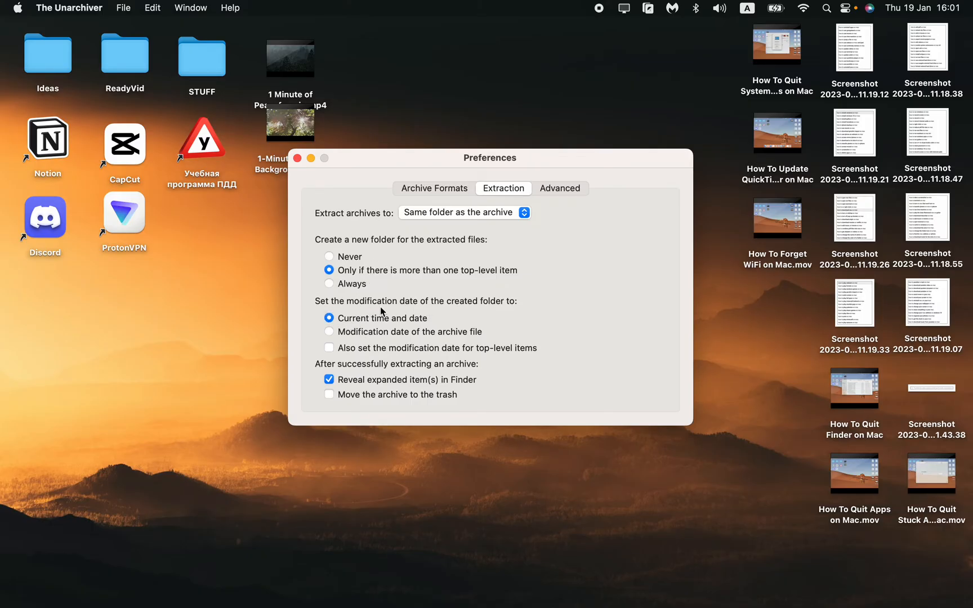
mouse_move(377, 372)
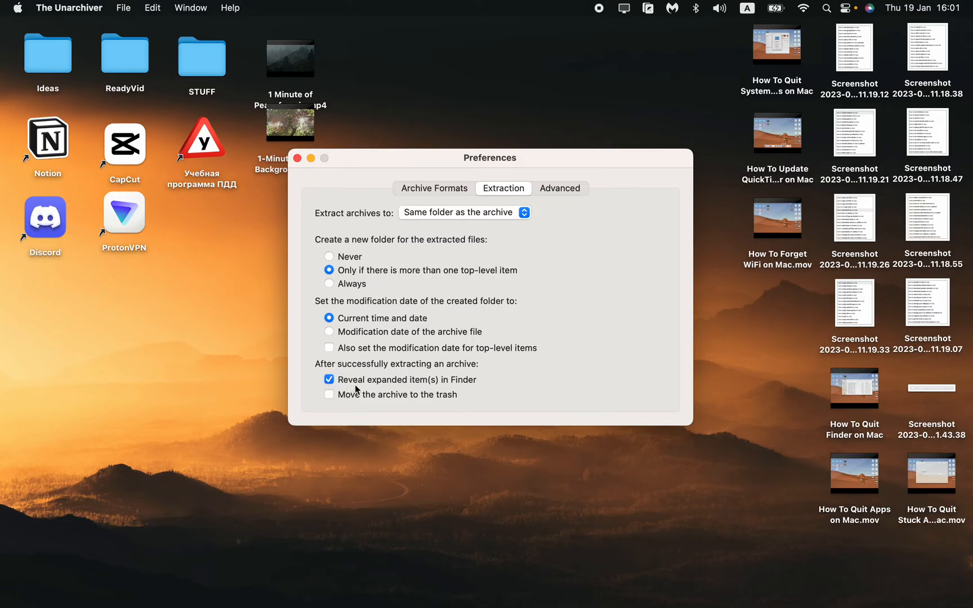
View the Advanced filename-encoding settings, close Preferences, and bring up Launchpad.
click(558, 188)
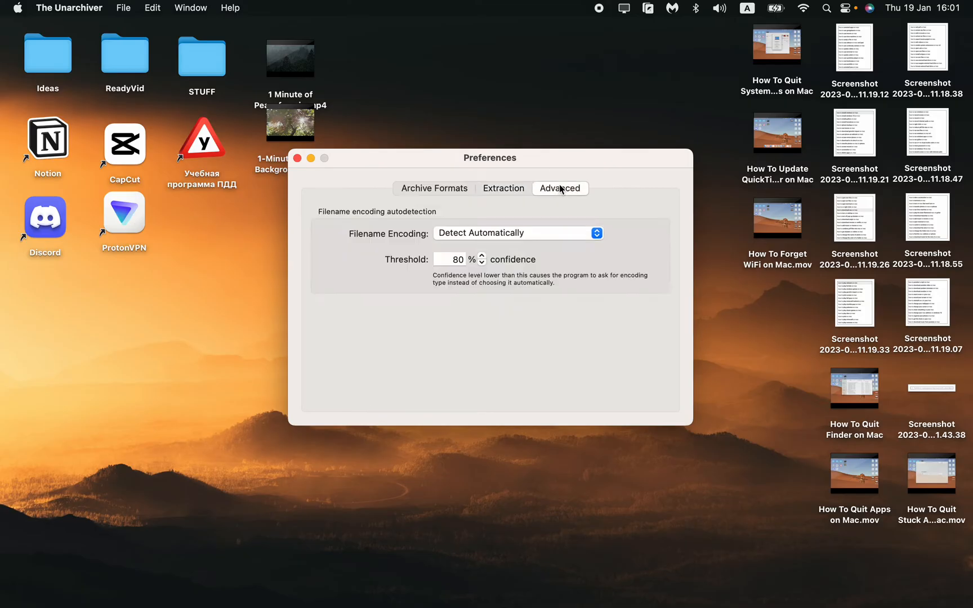
click(298, 159)
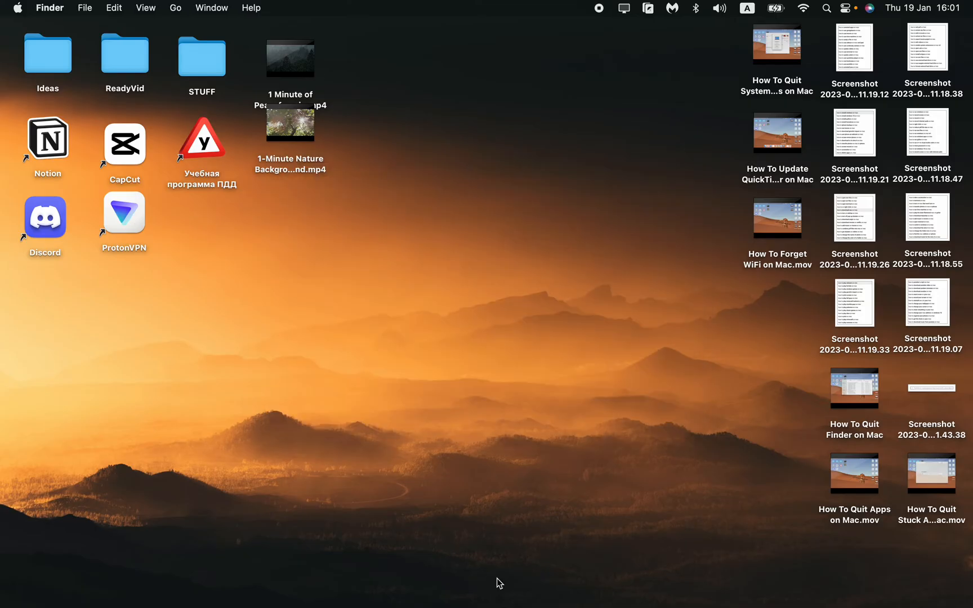
click(234, 571)
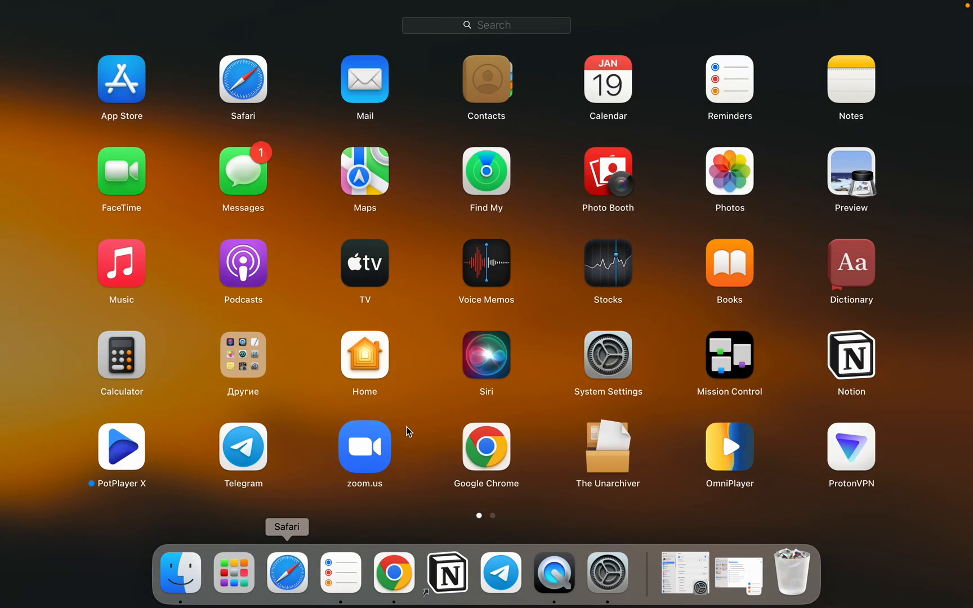
mouse_move(624, 443)
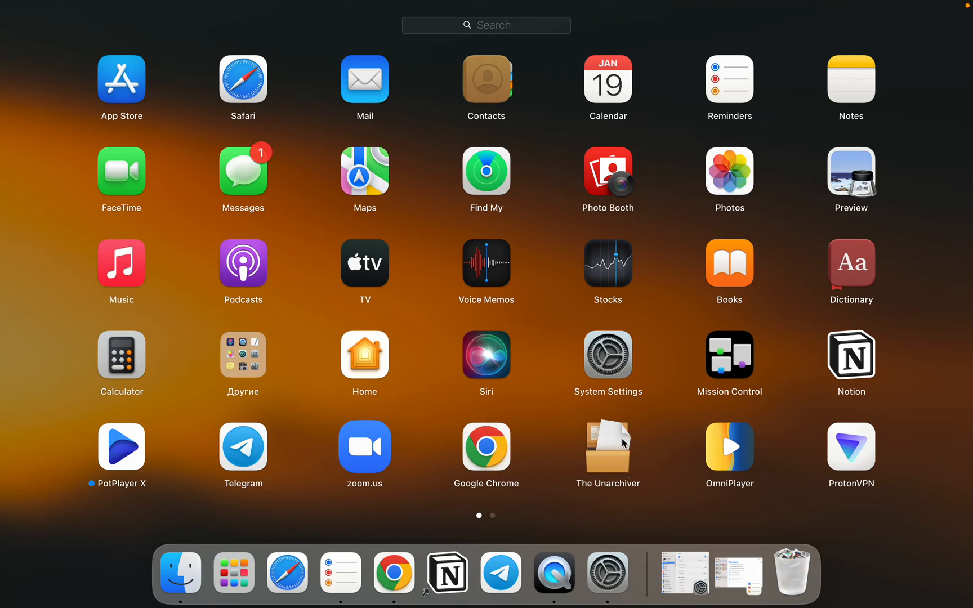
mouse_move(614, 455)
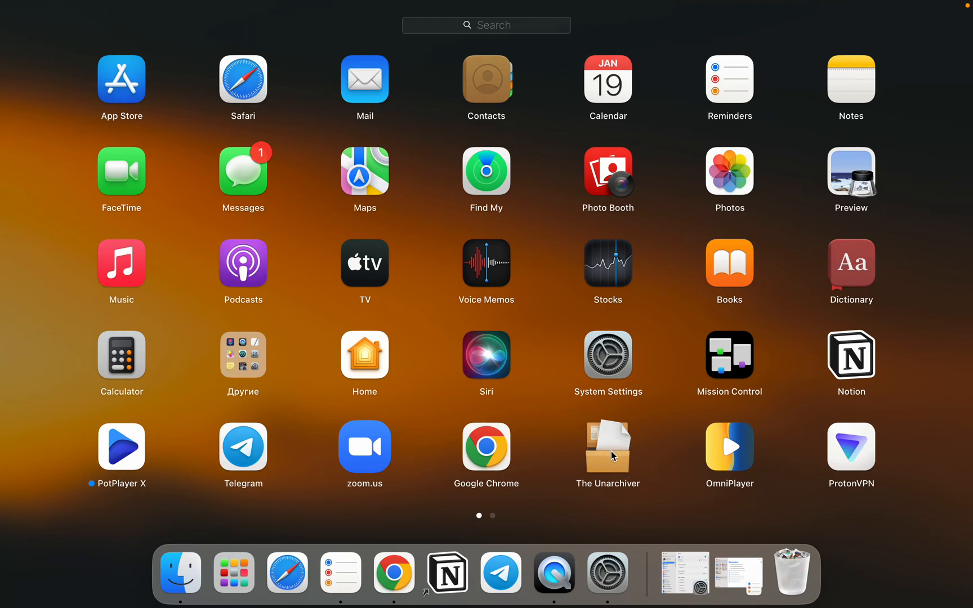
mouse_move(587, 411)
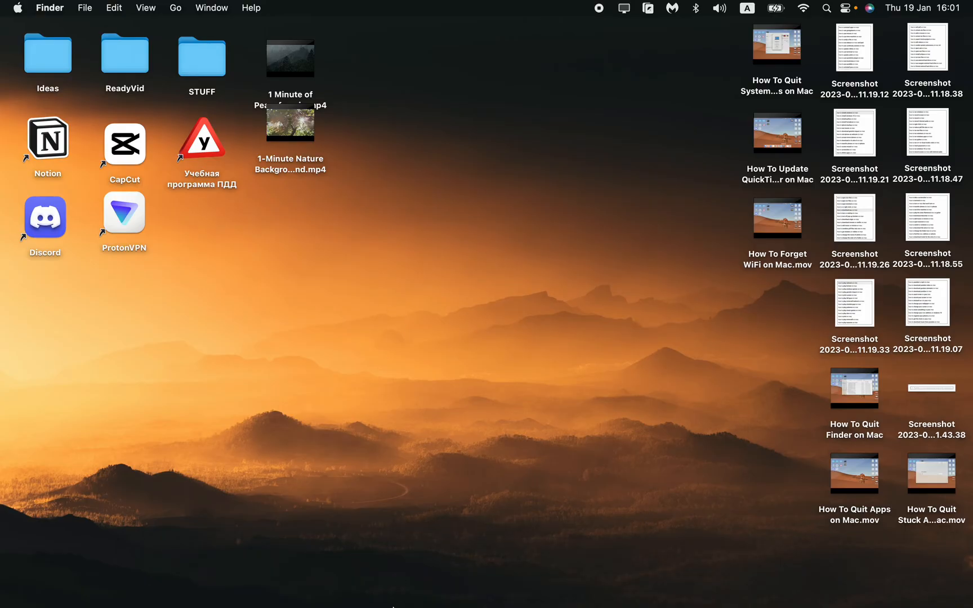
Launch App Store from Launchpad, search for 'the unarchiver', and scroll the results.
click(233, 573)
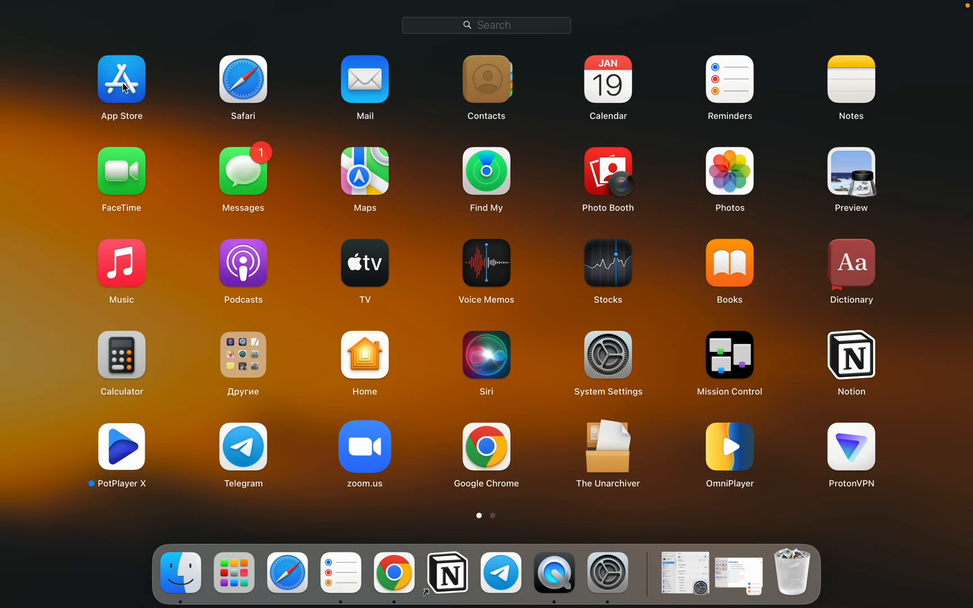
click(121, 80)
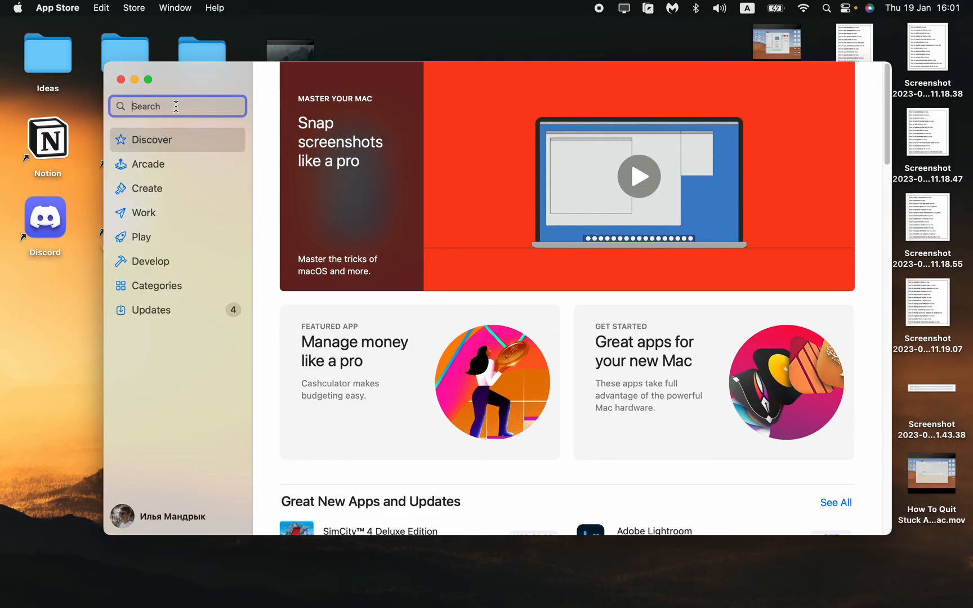
text(una)
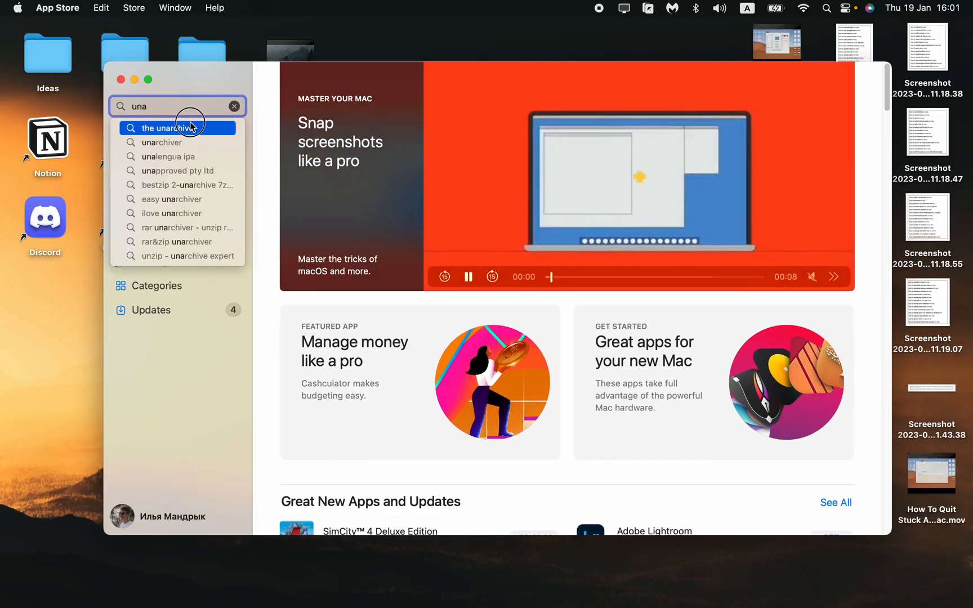
click(166, 128)
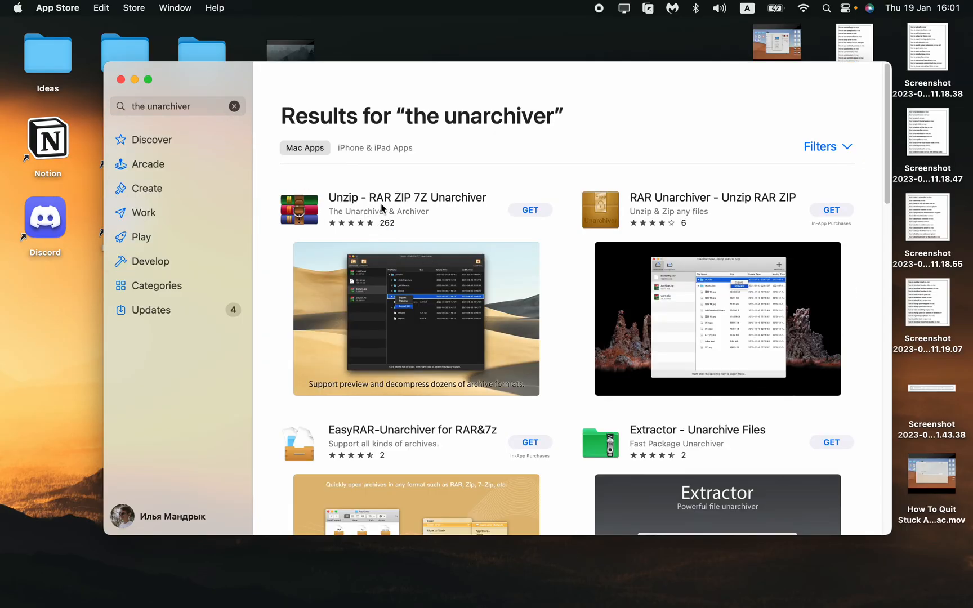
mouse_move(663, 225)
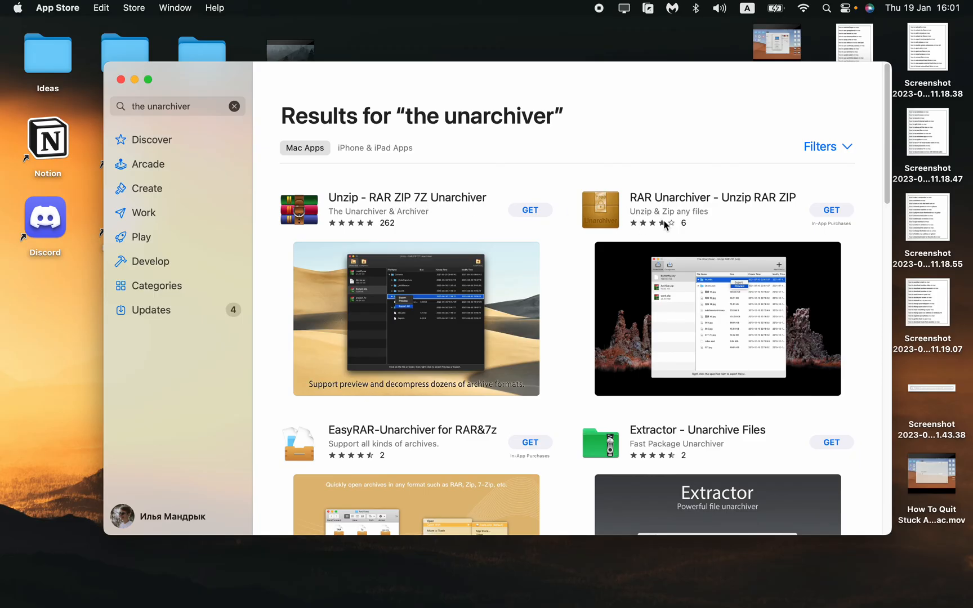
scroll(down, 3)
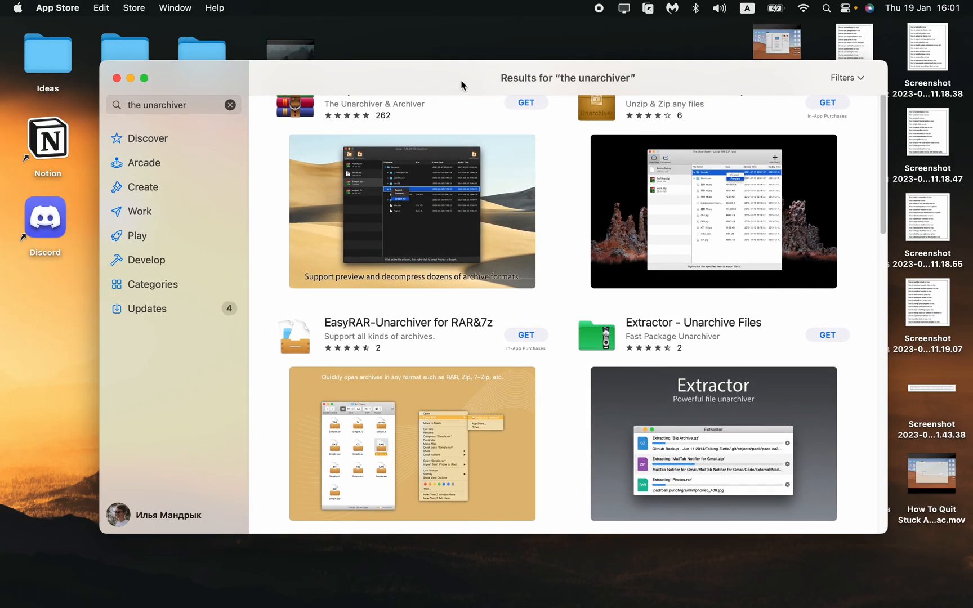
mouse_move(604, 17)
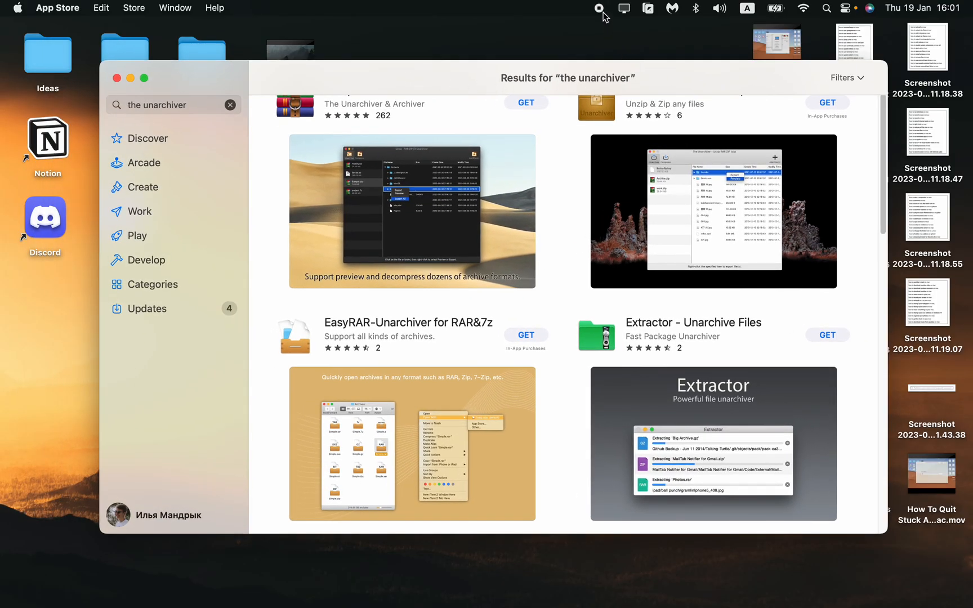